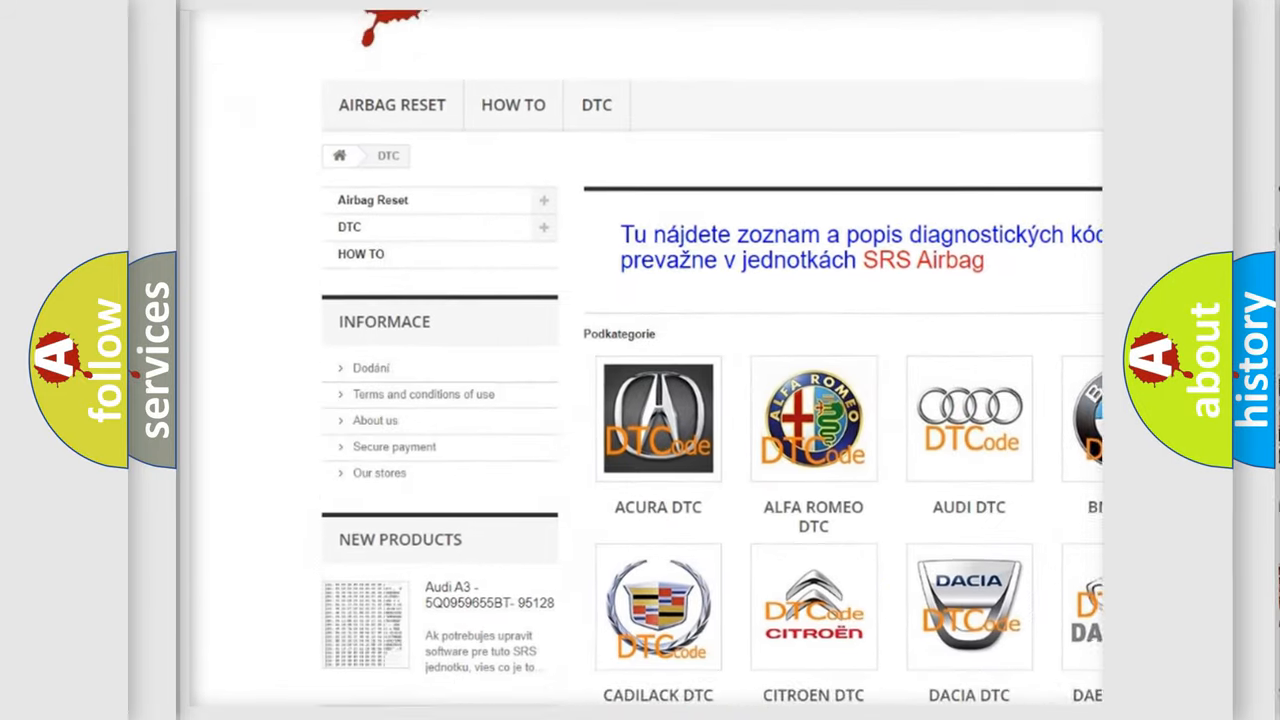
{"action": "scroll", "scroll_direction": "down", "scroll_amount": 3}
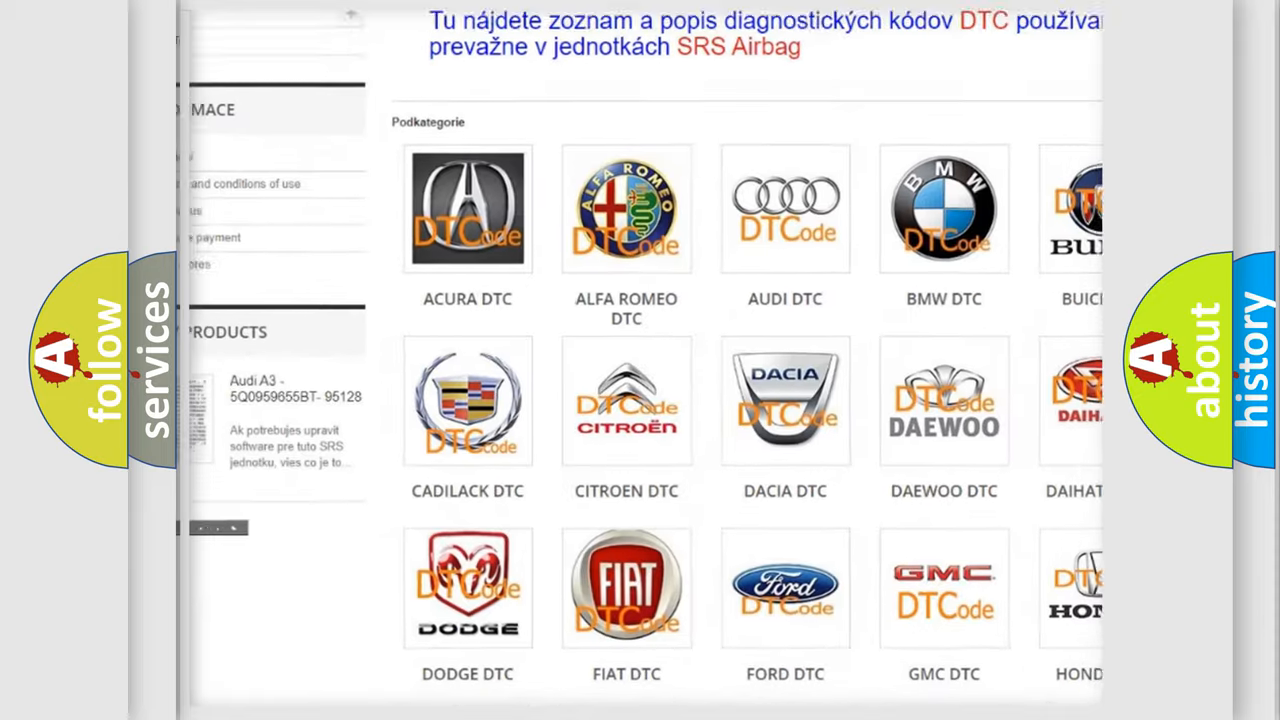
{"action": "scroll", "scroll_direction": "down", "scroll_amount": 3}
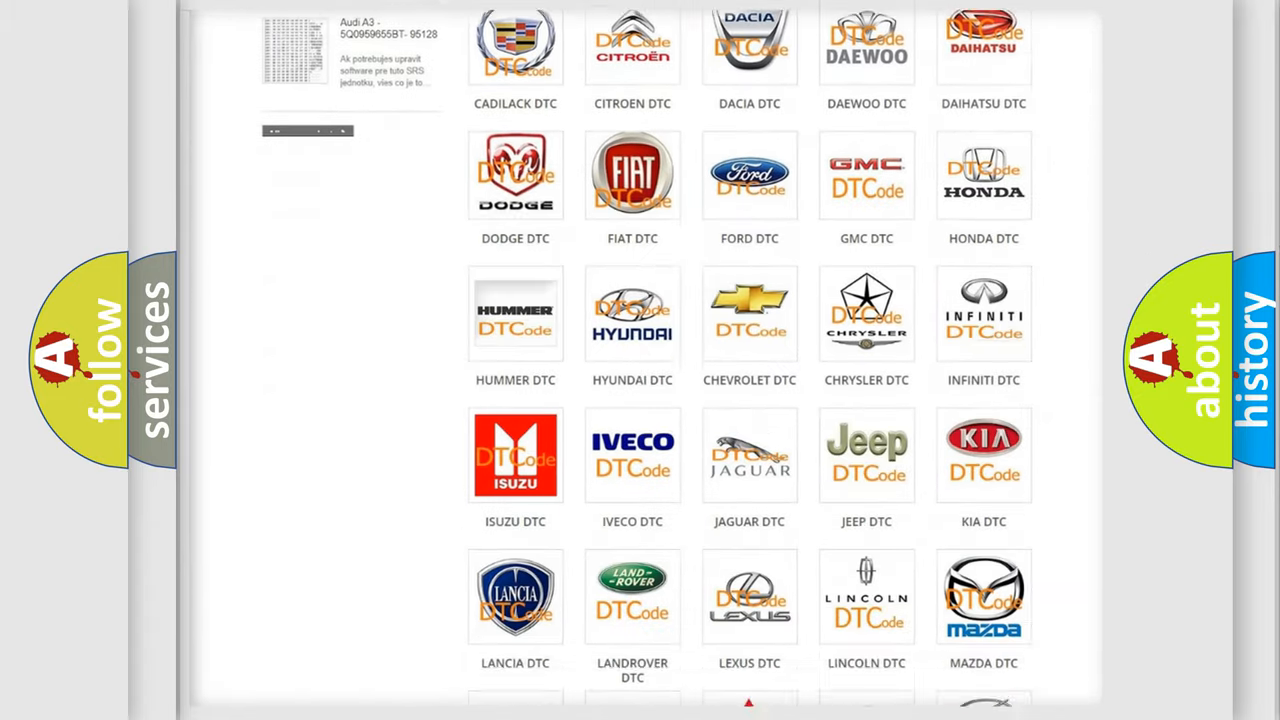
{"action": "scroll", "scroll_direction": "down", "scroll_amount": 3}
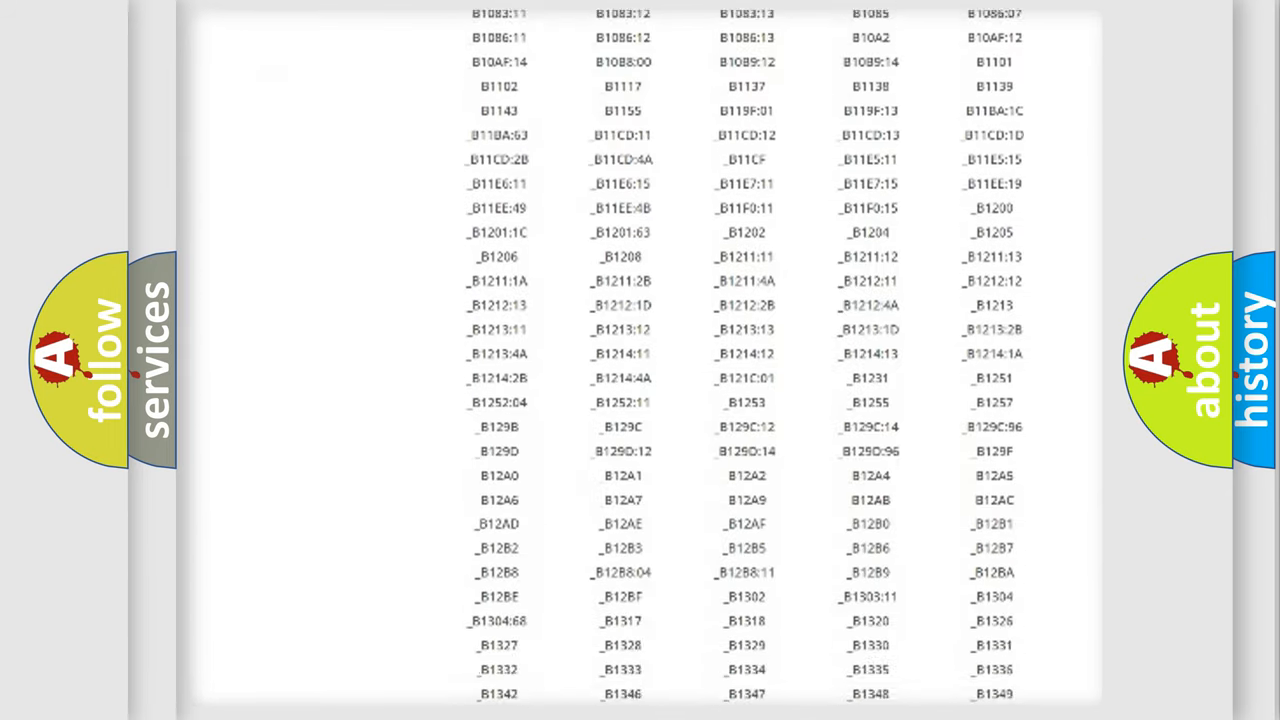
{"action": "scroll", "scroll_direction": "down", "scroll_amount": 3}
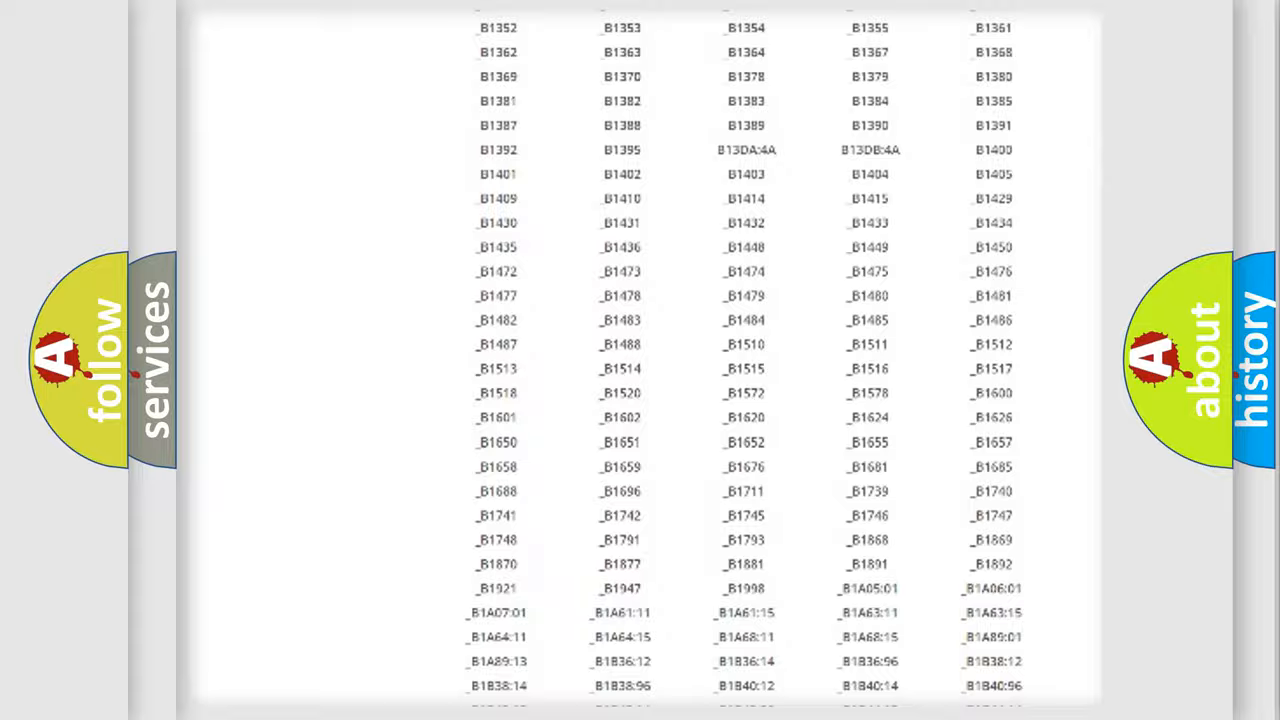